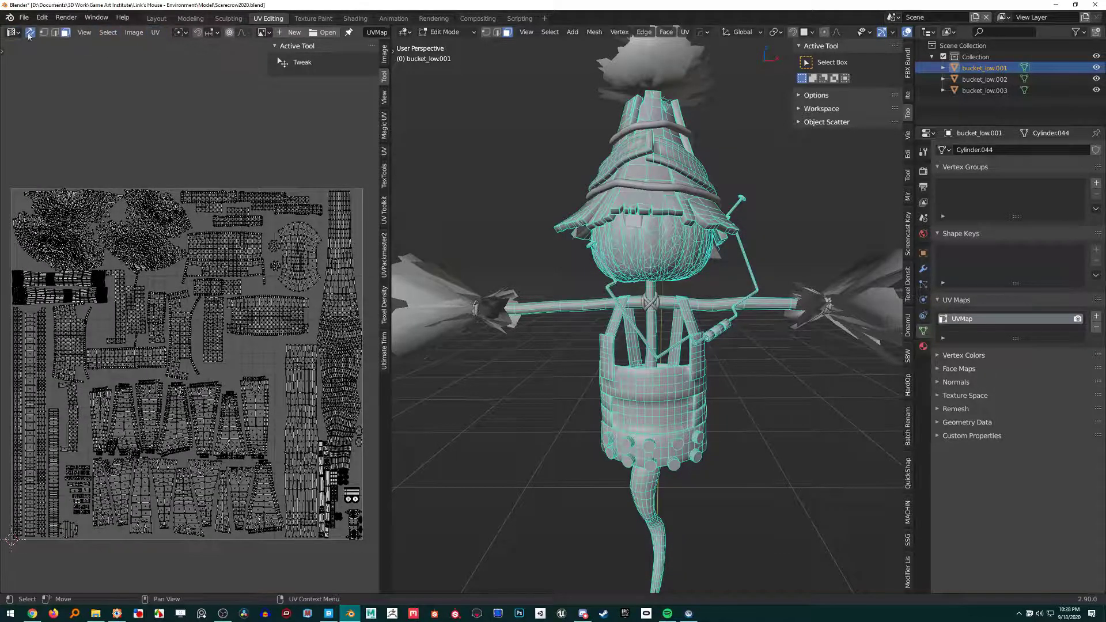
pyautogui.moveTo(32, 33)
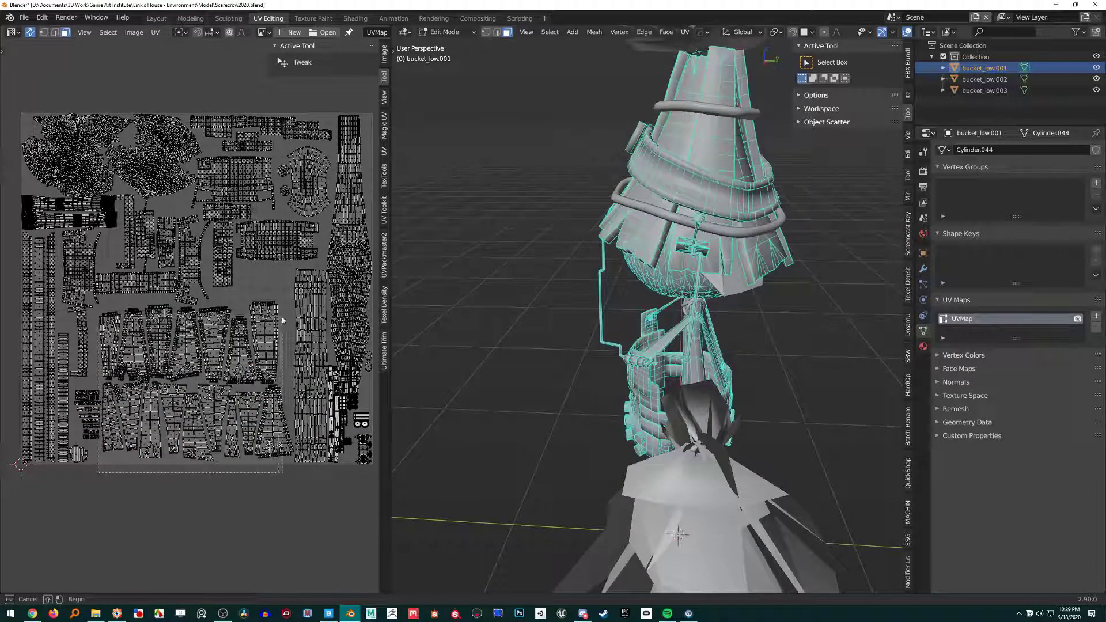
# - Add a second UV map to the scarecrow mesh and rename it 'Selections'
pyautogui.moveTo(99, 310); pyautogui.dragTo(283, 466)
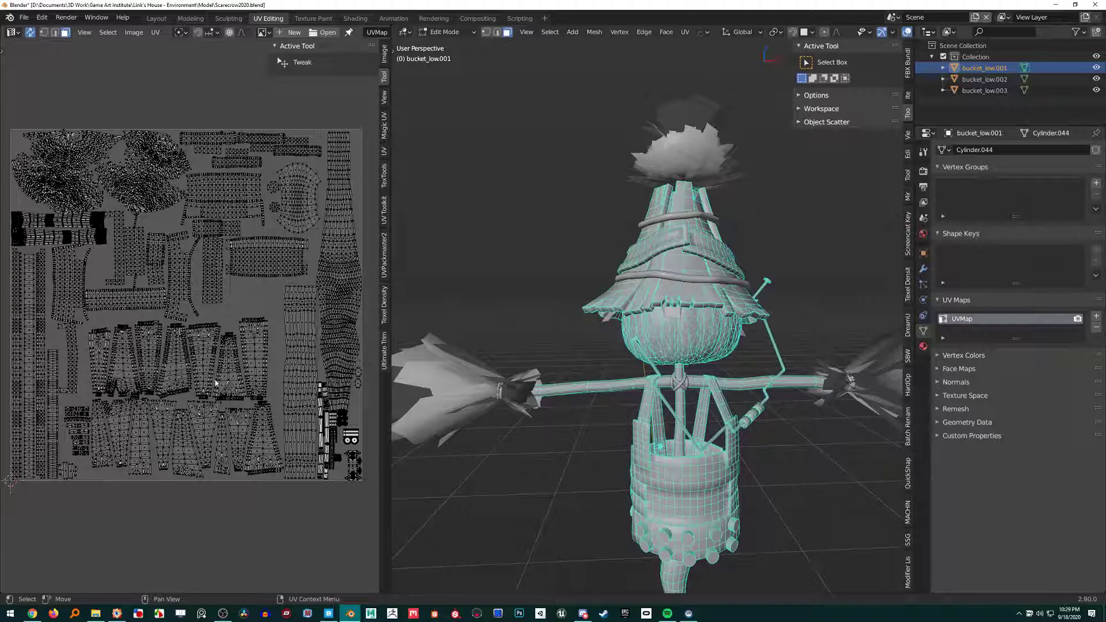
pyautogui.moveTo(246, 336)
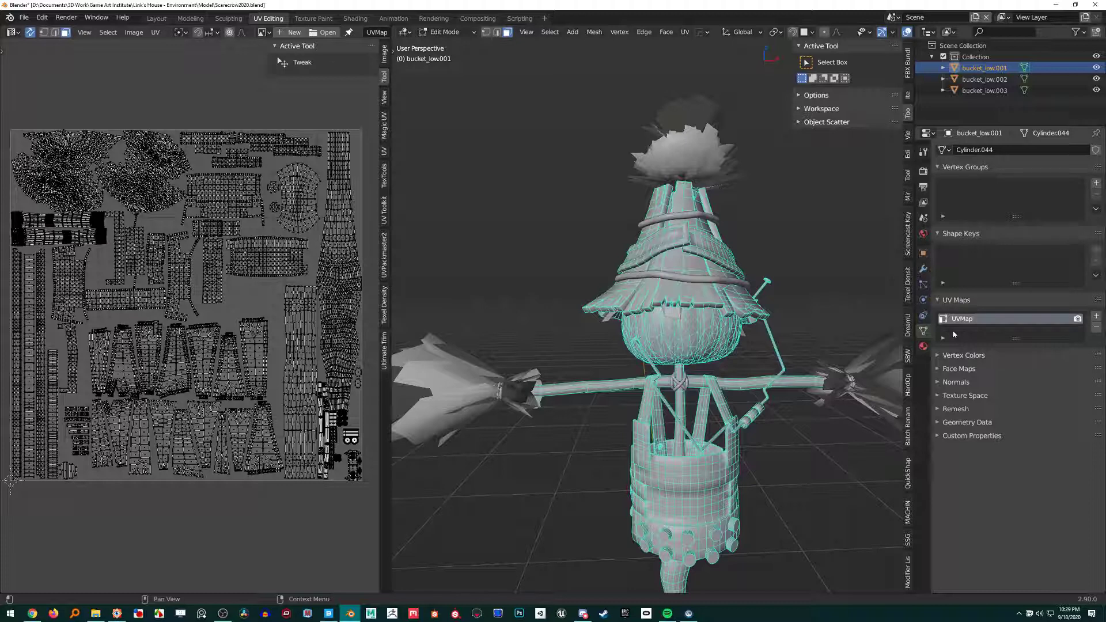
pyautogui.moveTo(946, 339)
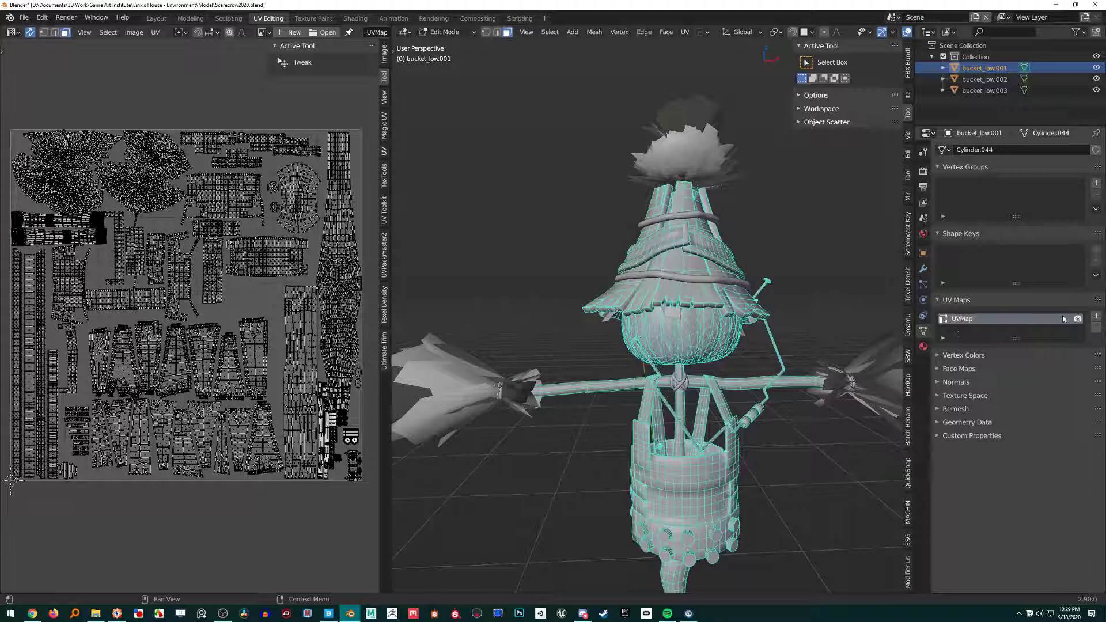
pyautogui.click(1096, 316)
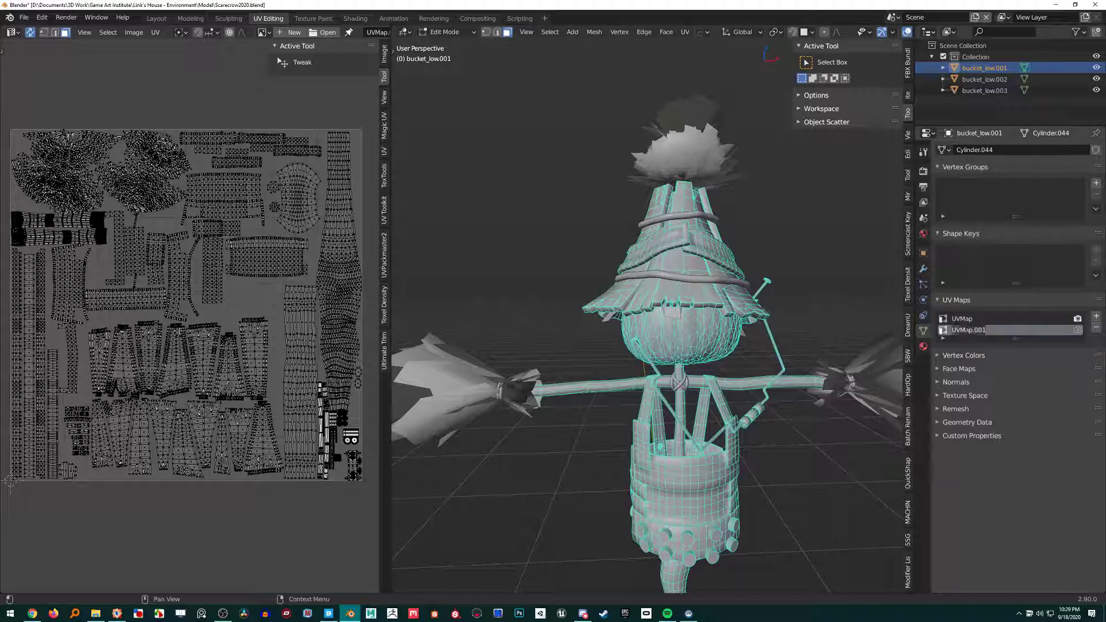
pyautogui.doubleClick(969, 329)
pyautogui.write('Selections')
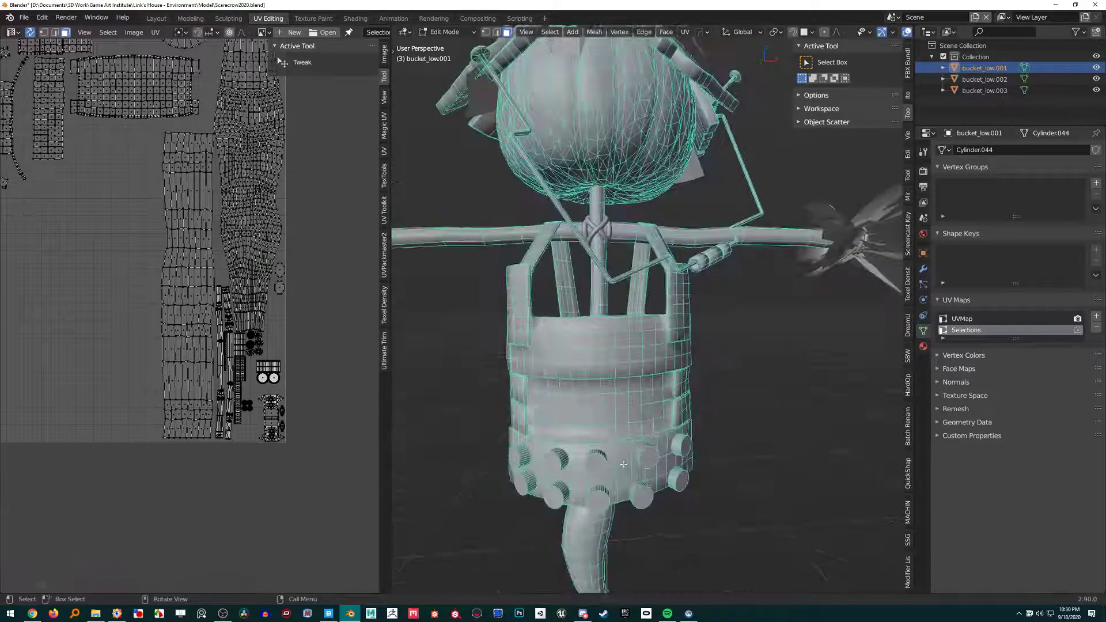
# - Select the round button faces around the bucket in the viewport
pyautogui.click(645, 475)
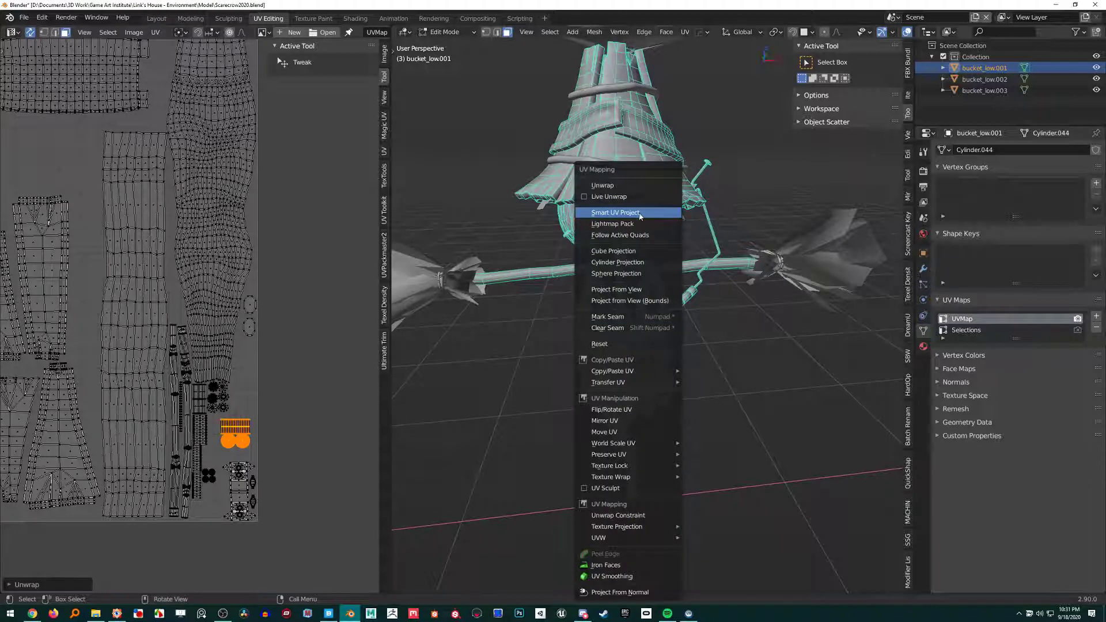
# - Smart UV Project the selected buttons into packed islands on the Selections map
pyautogui.click(615, 212)
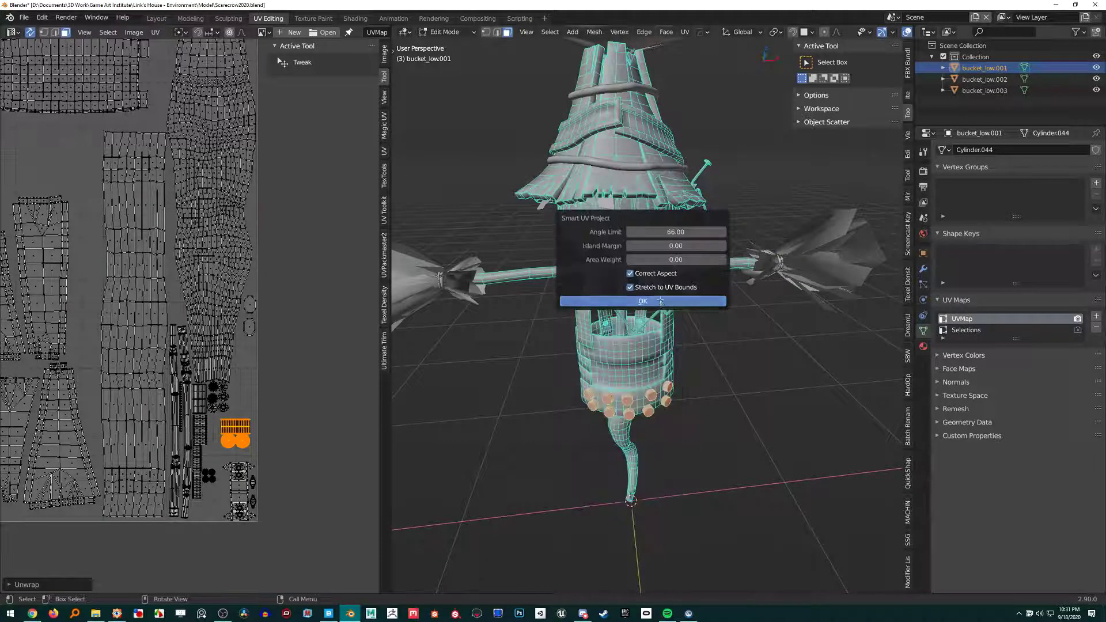
pyautogui.click(643, 301)
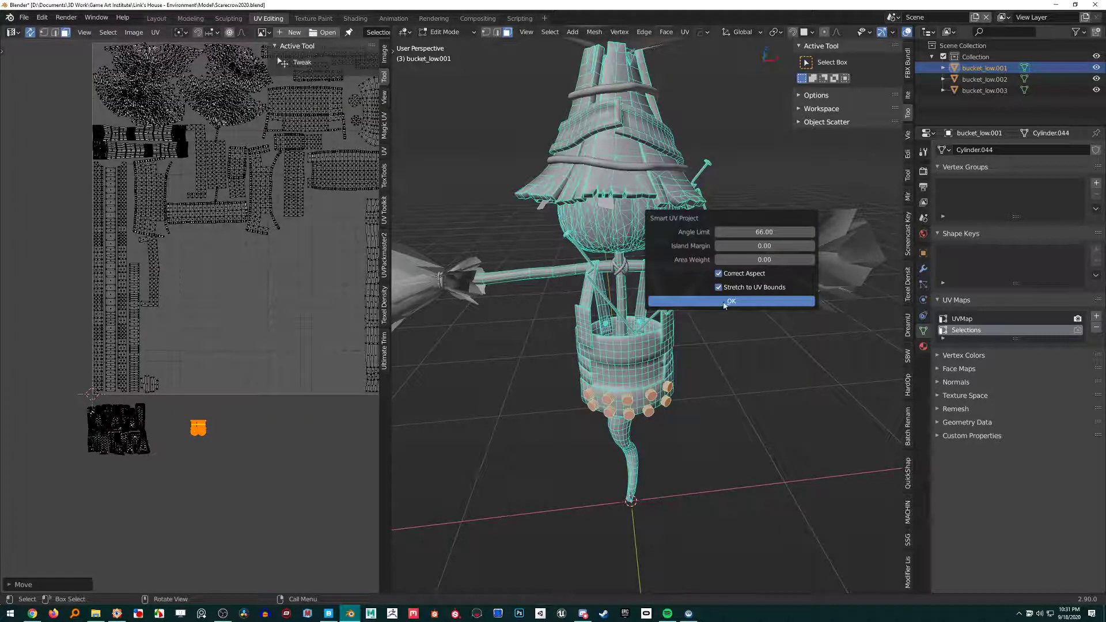
pyautogui.click(731, 302)
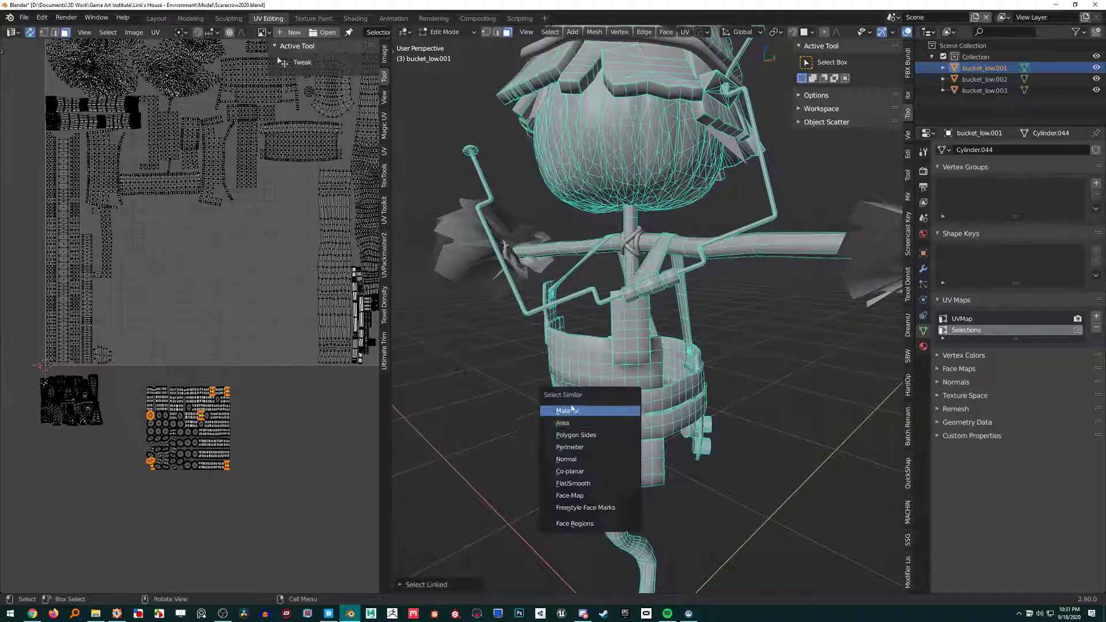
pyautogui.moveTo(577, 429)
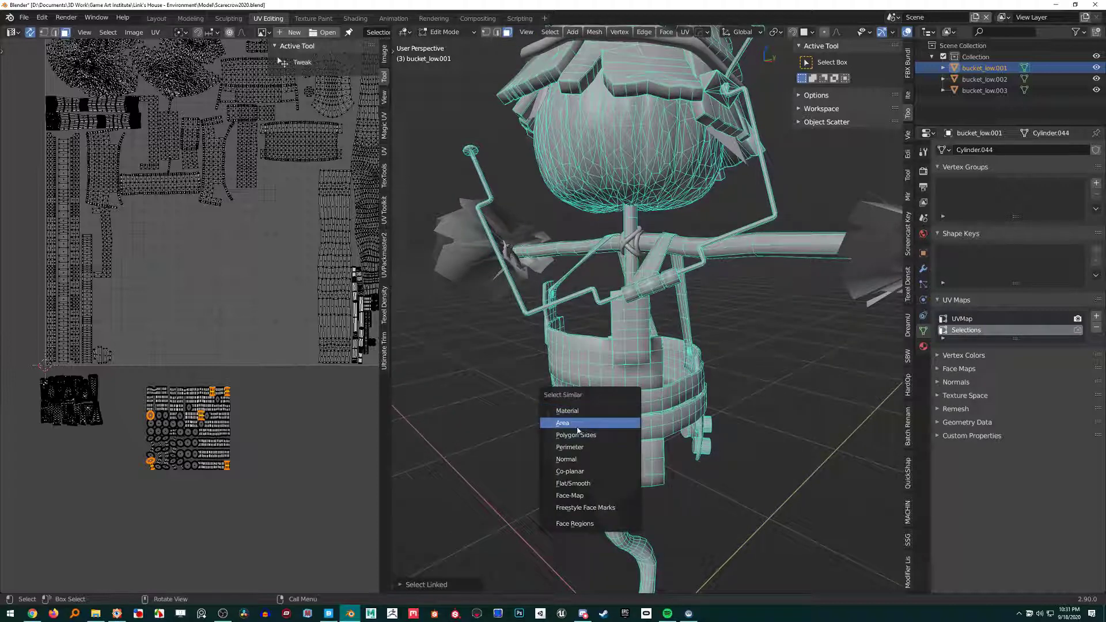
# - Select Similar by Area to gather all bucket buttons, checking Type, Compare and Threshold
pyautogui.click(562, 423)
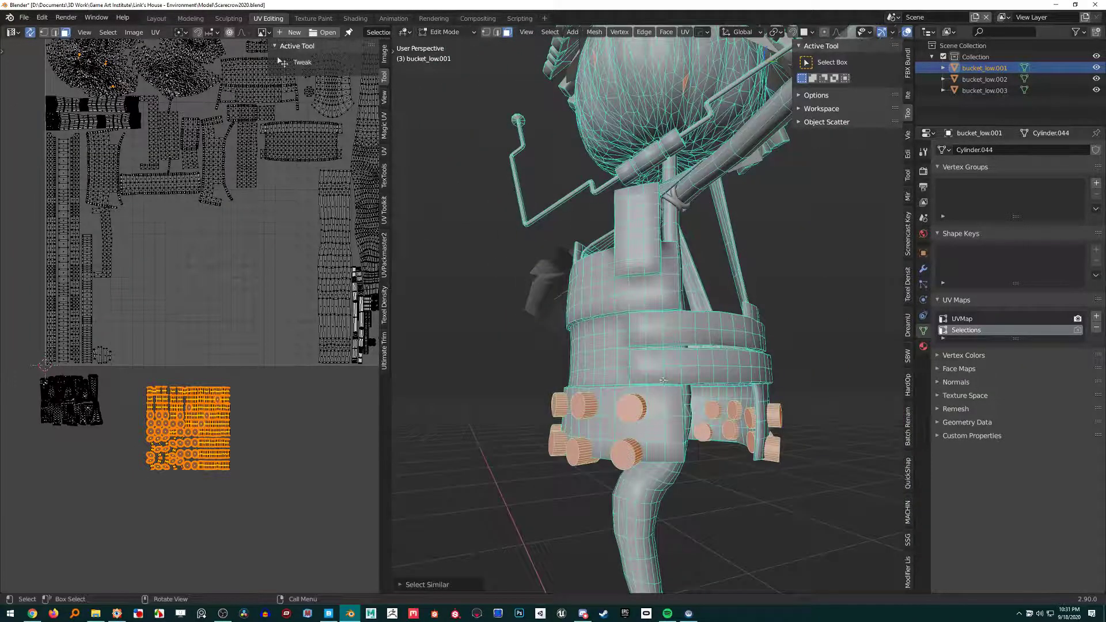
pyautogui.click(426, 584)
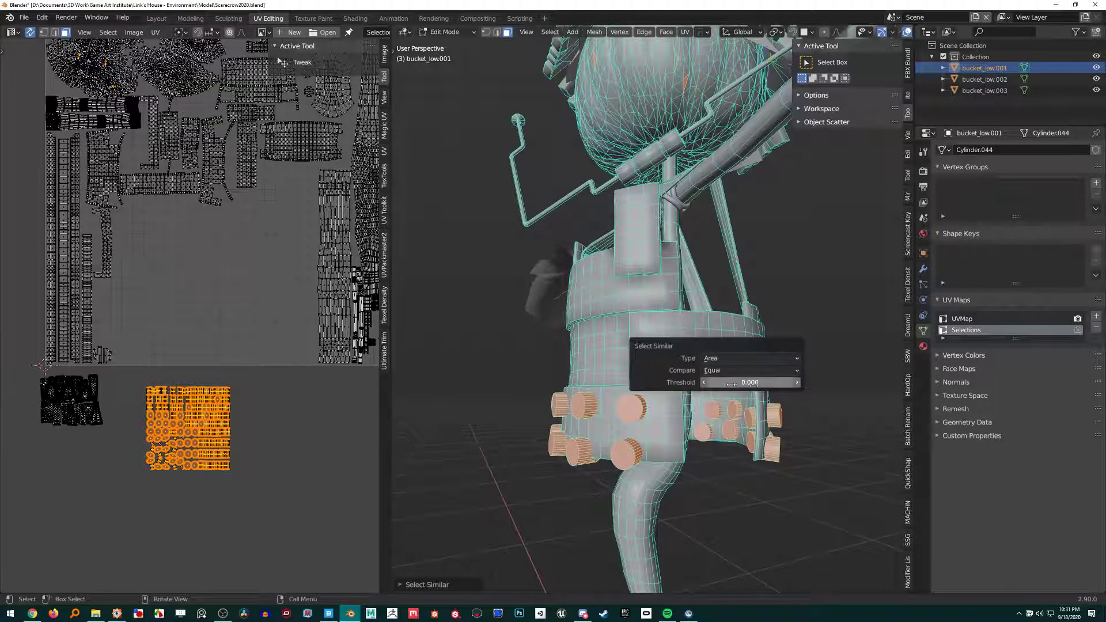